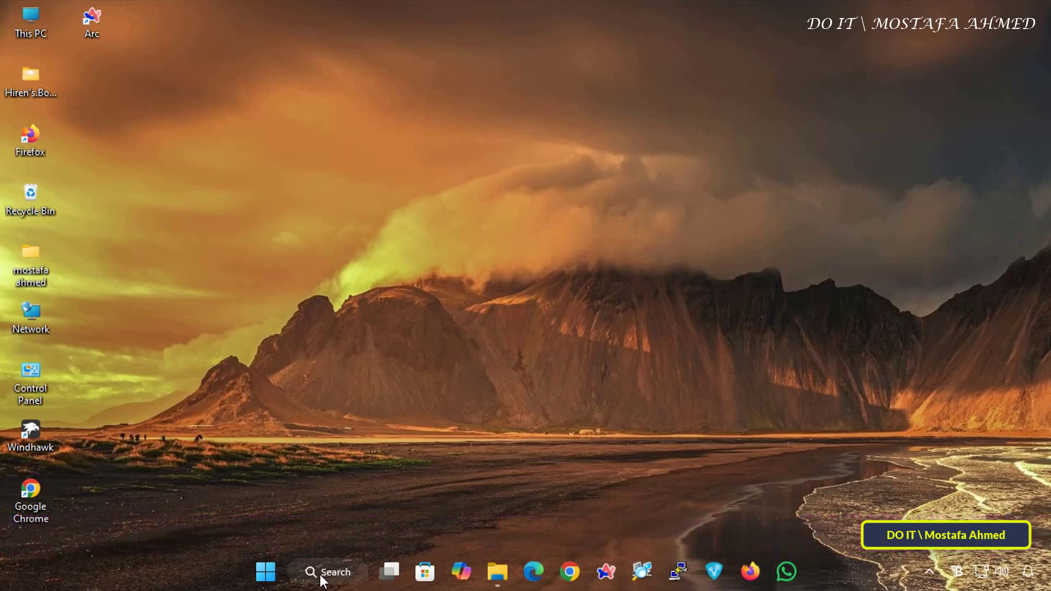
# Step: Search the taskbar for Command Prompt and launch it
pyautogui.write('co')
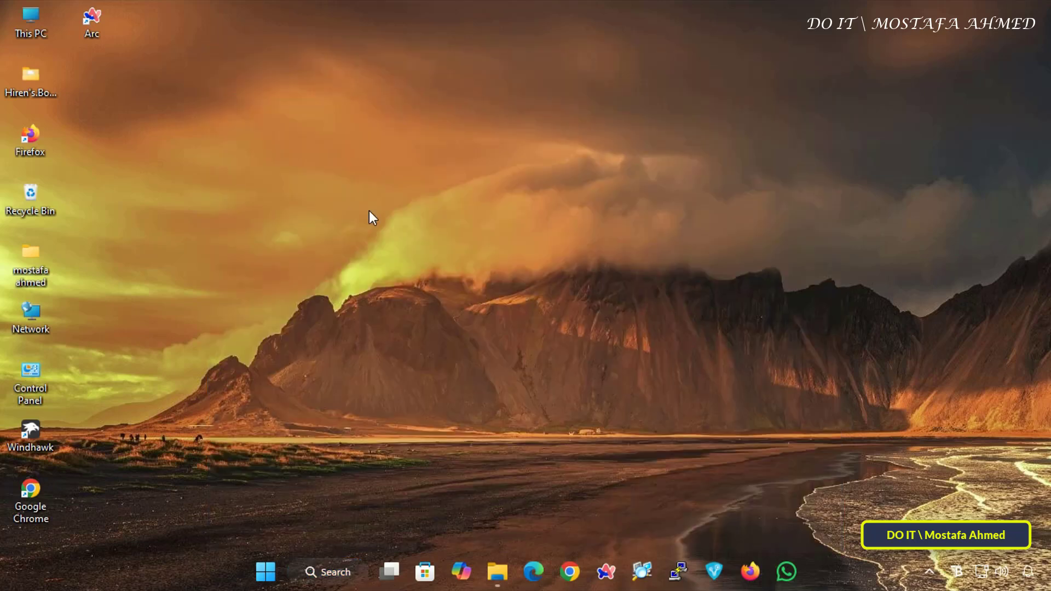
pyautogui.click(802, 572)
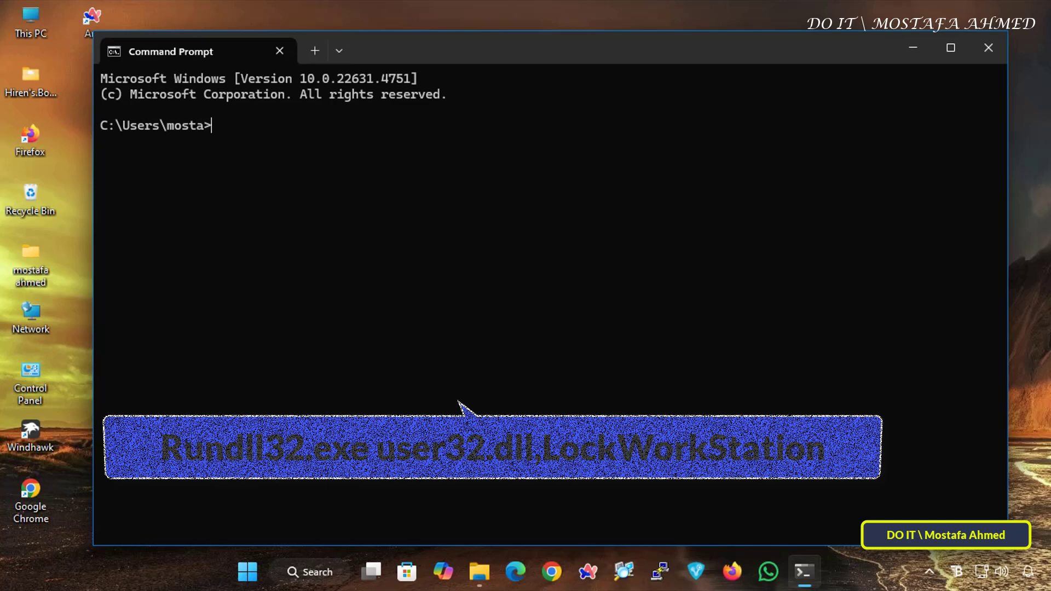
# Step: Run 'Rundll32.exe user32.dll,LockWorkStation' to test locking, then close Command Prompt
pyautogui.write('Rundl')
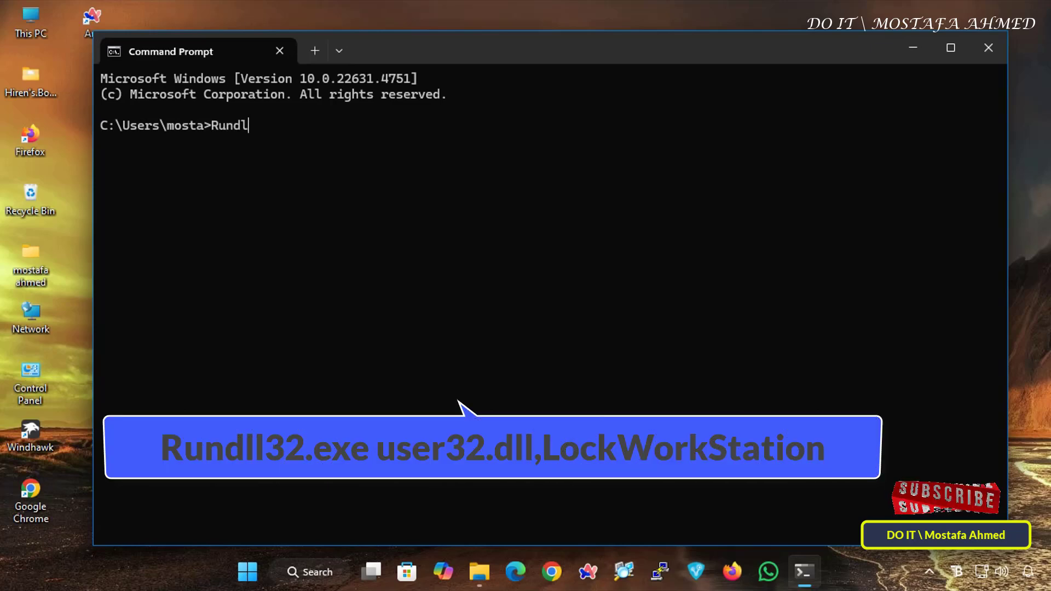
pyautogui.write('l32.exe')
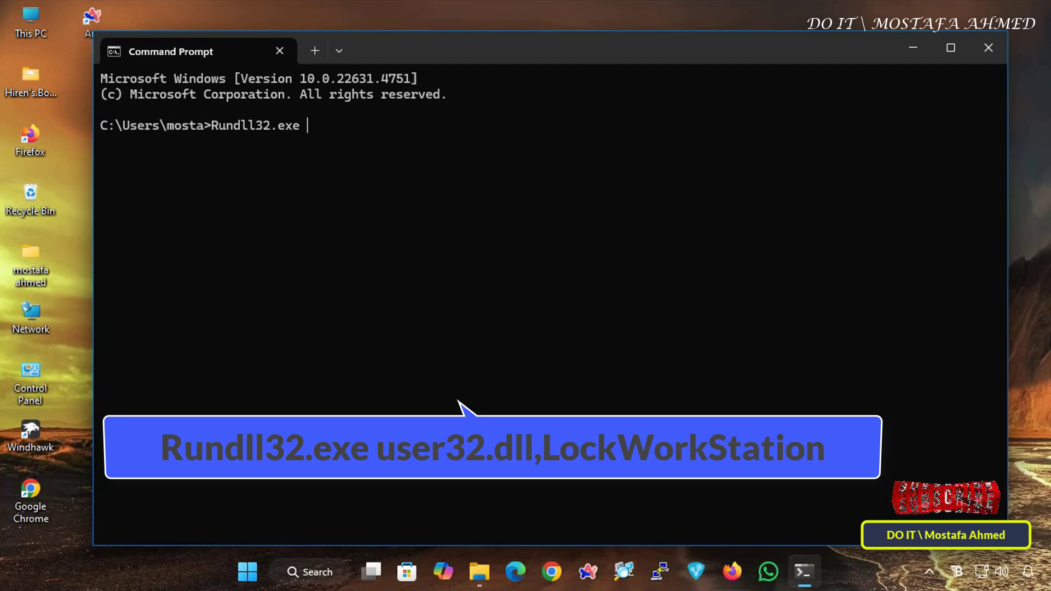
pyautogui.write('user32.dll,')
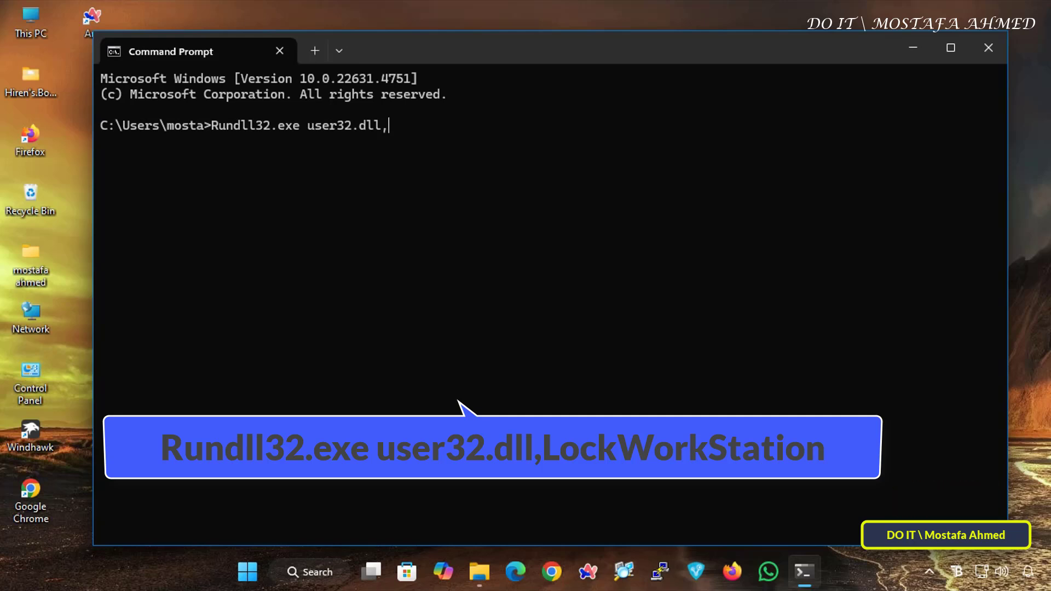
pyautogui.write('LockWor')
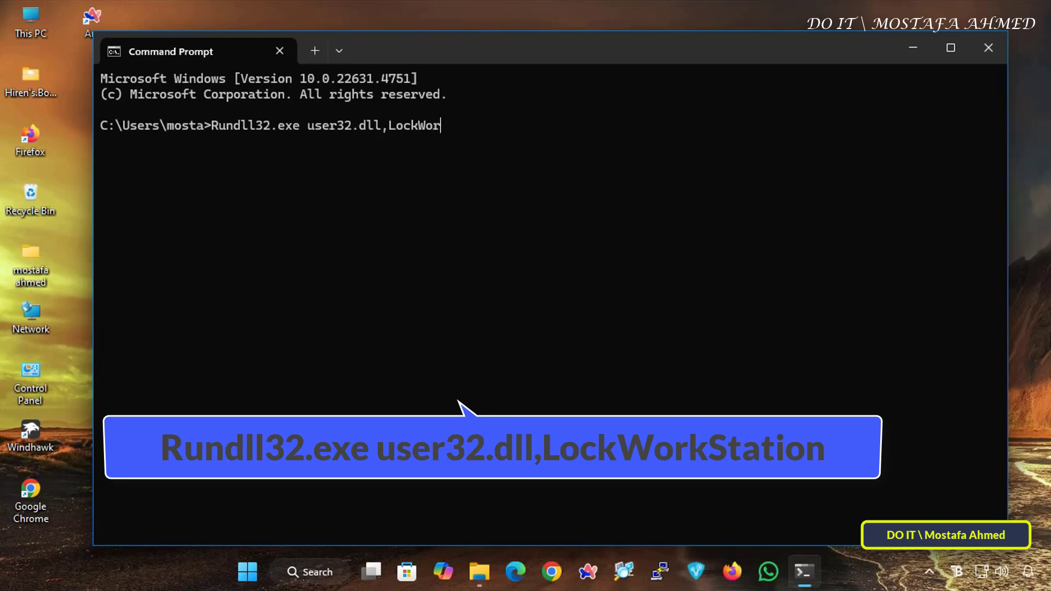
pyautogui.write('kStation')
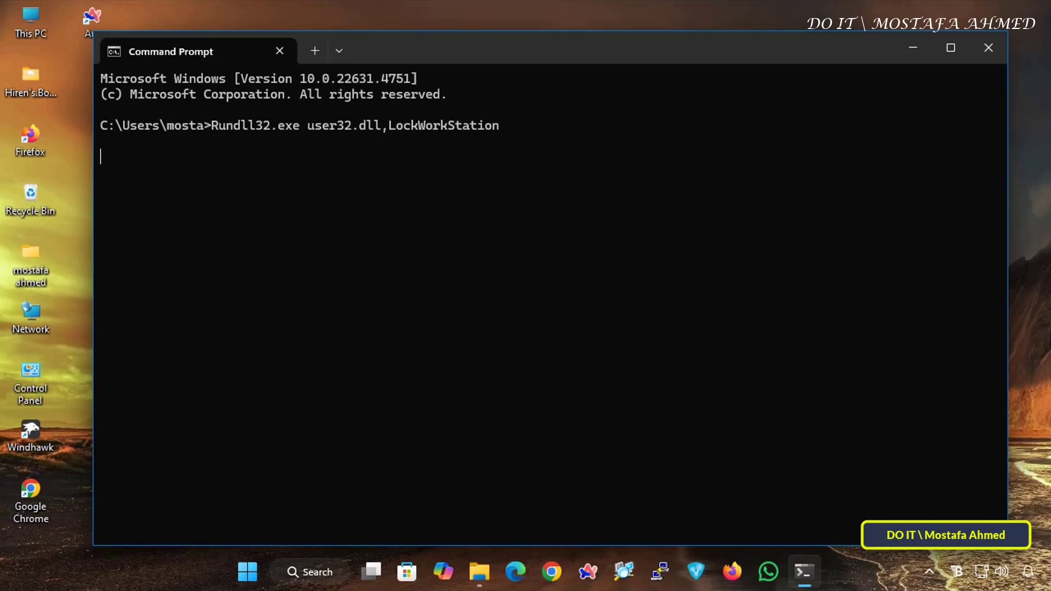
pyautogui.press('enter')
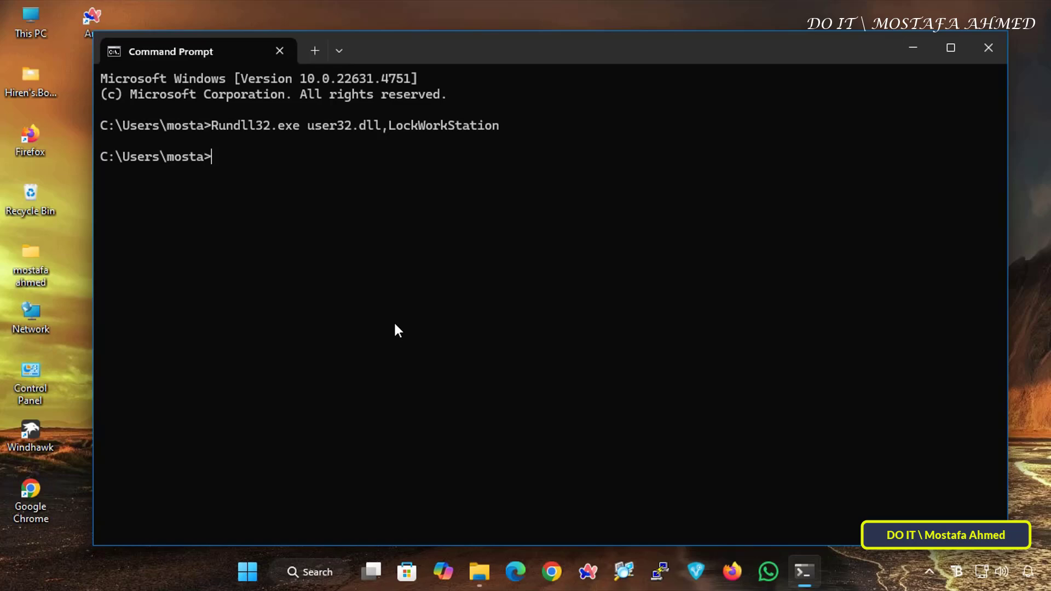
pyautogui.moveTo(301, 268)
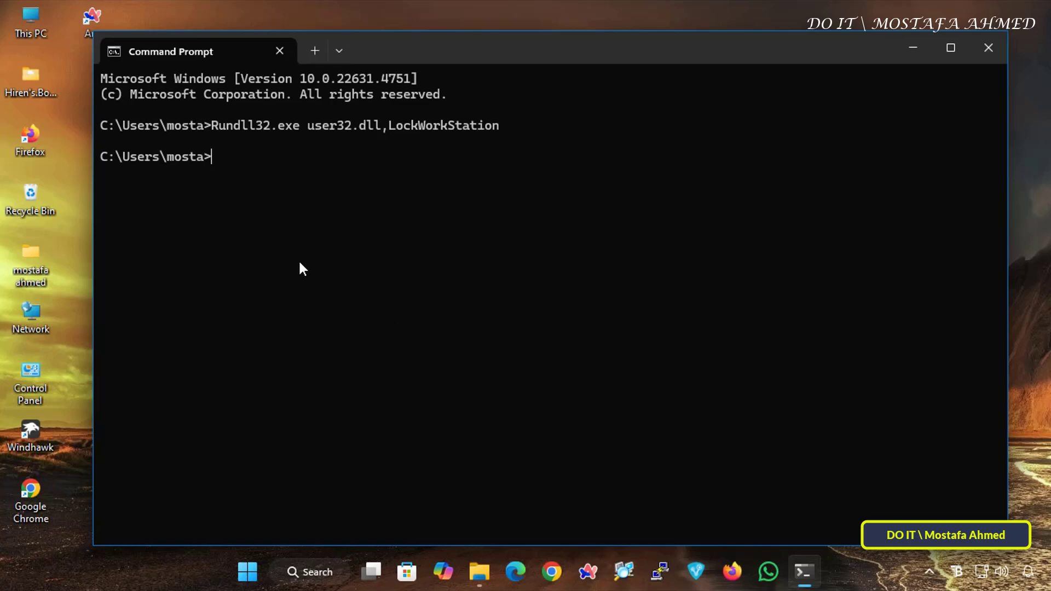
pyautogui.moveTo(987, 48)
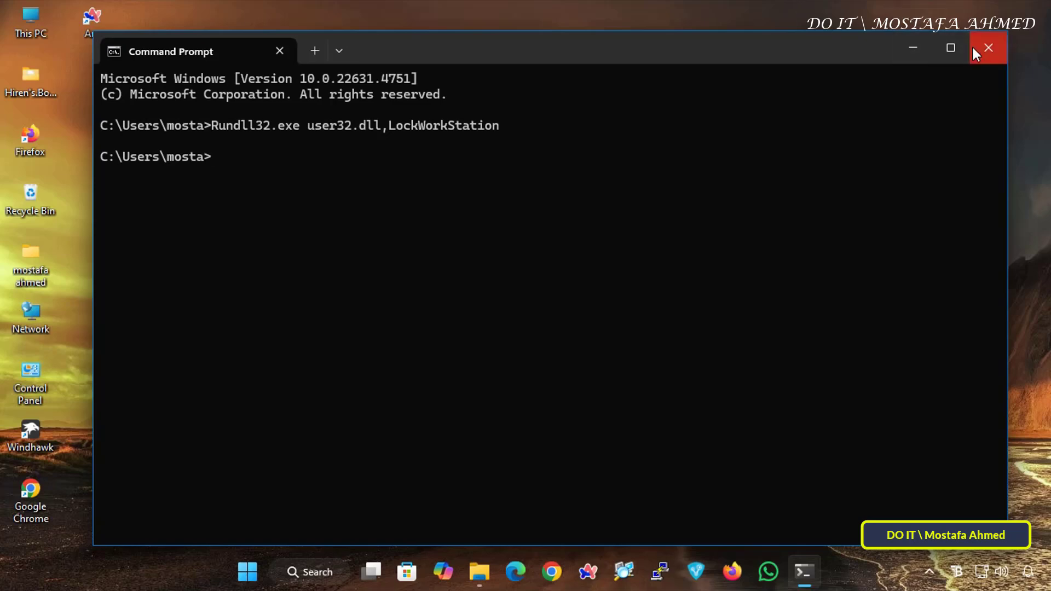
pyautogui.click(987, 48)
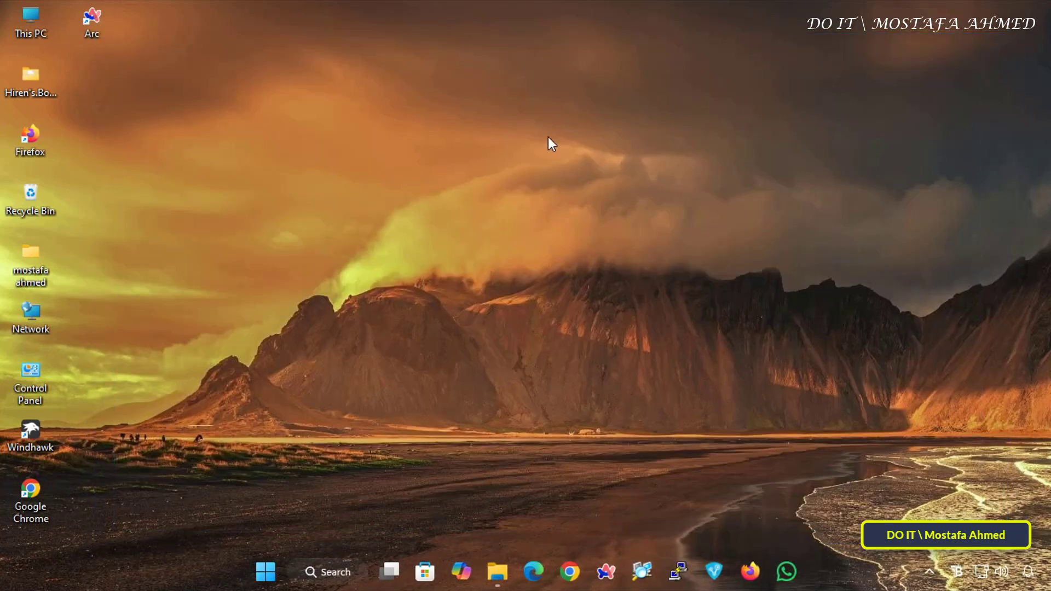
# Step: Create a new text document on the desktop, keeping its default name
pyautogui.rightClick(551, 141)
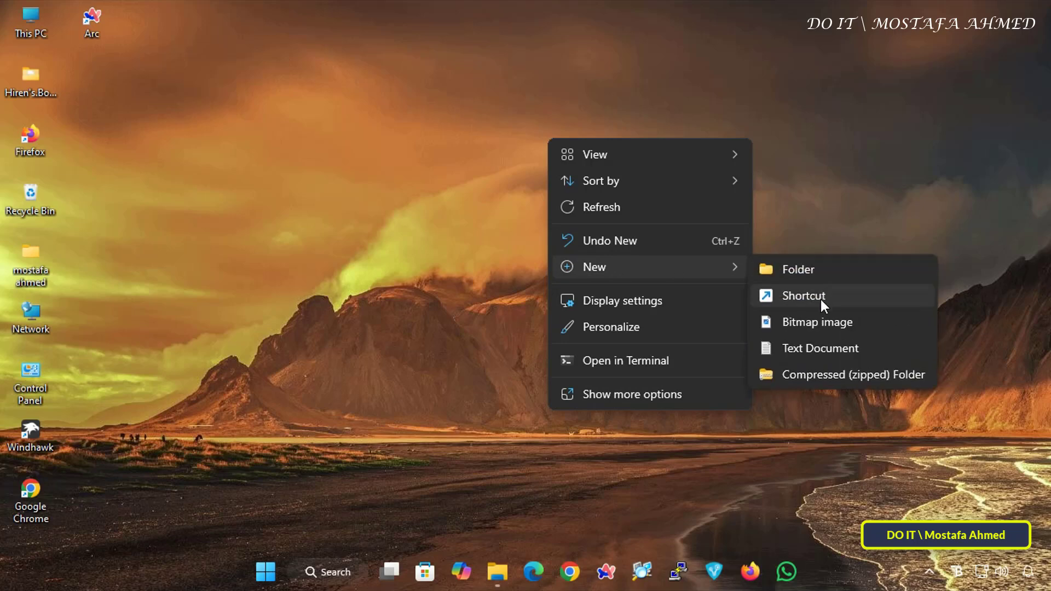
pyautogui.click(820, 348)
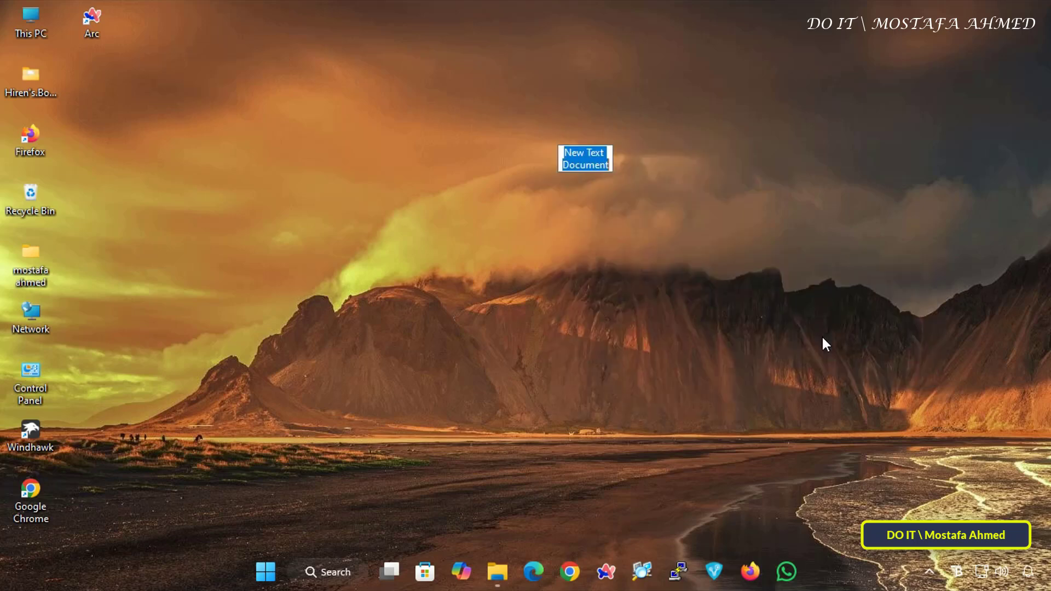
pyautogui.click(824, 325)
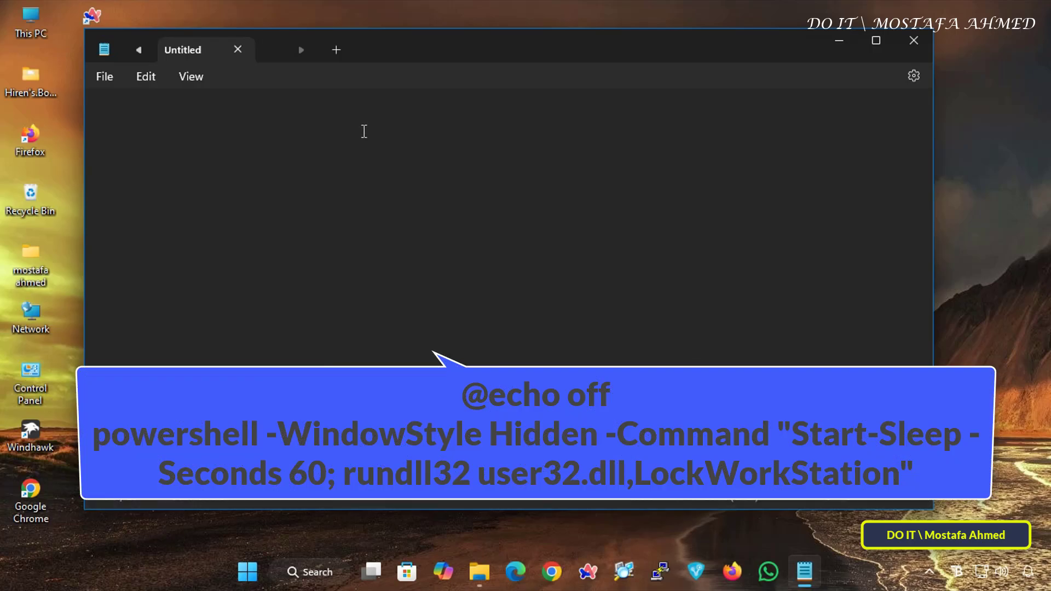
pyautogui.write('@')
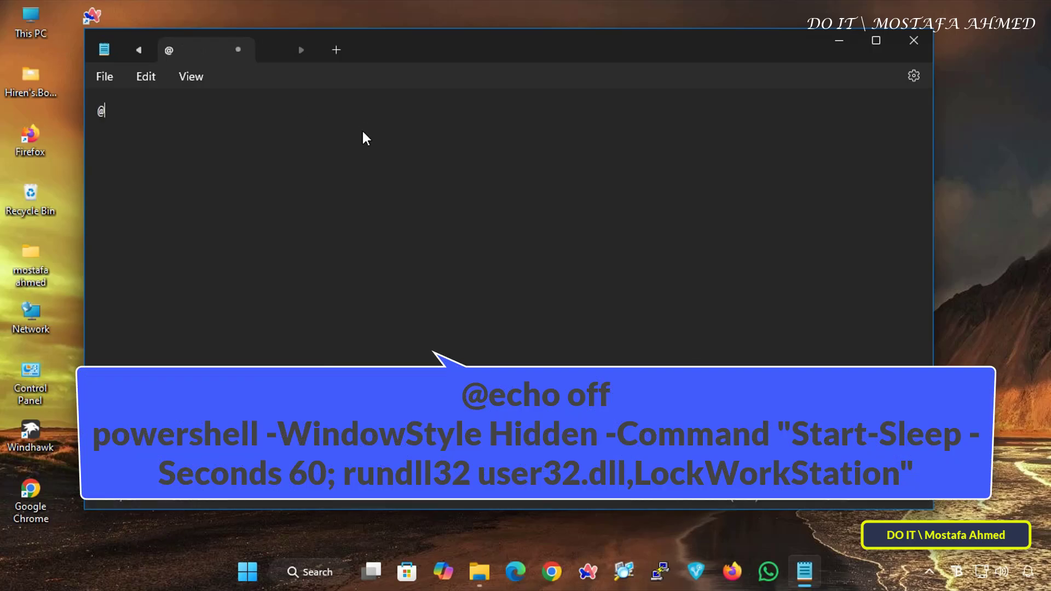
pyautogui.write('echo off')
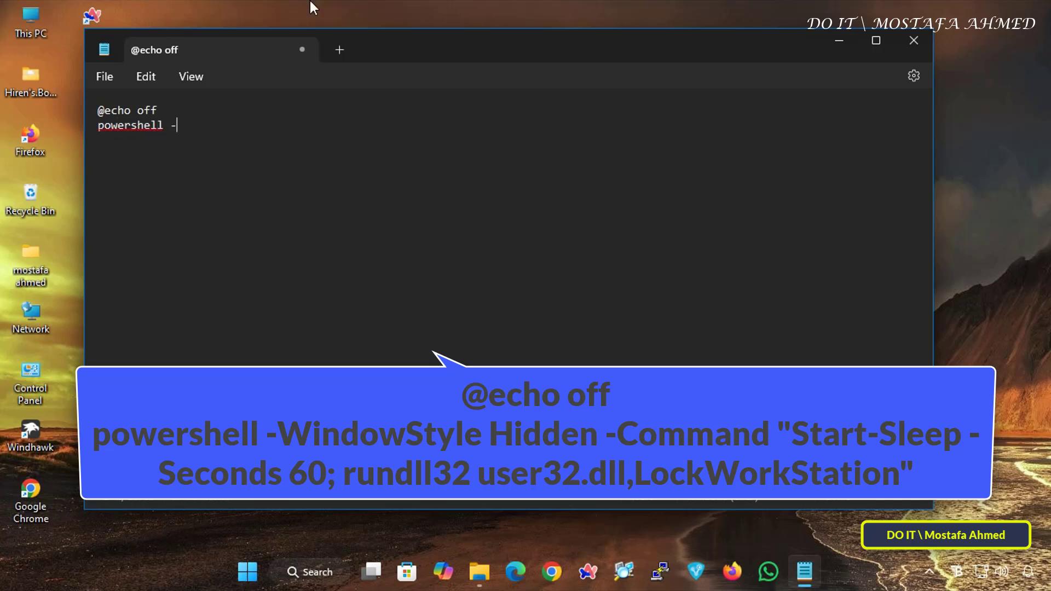
pyautogui.write('WindowsS')
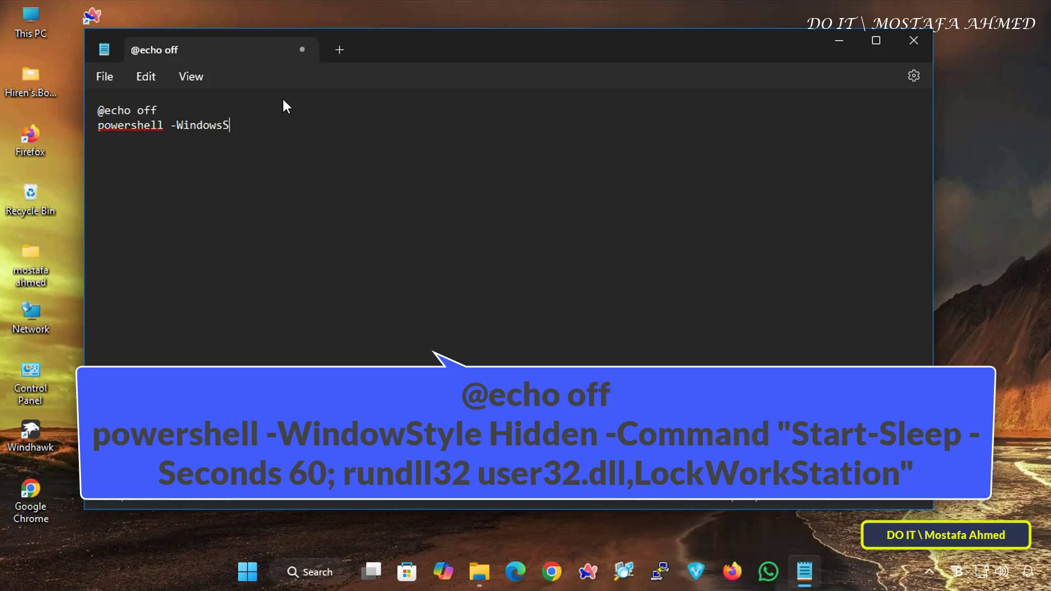
pyautogui.write('tyle Hidden -')
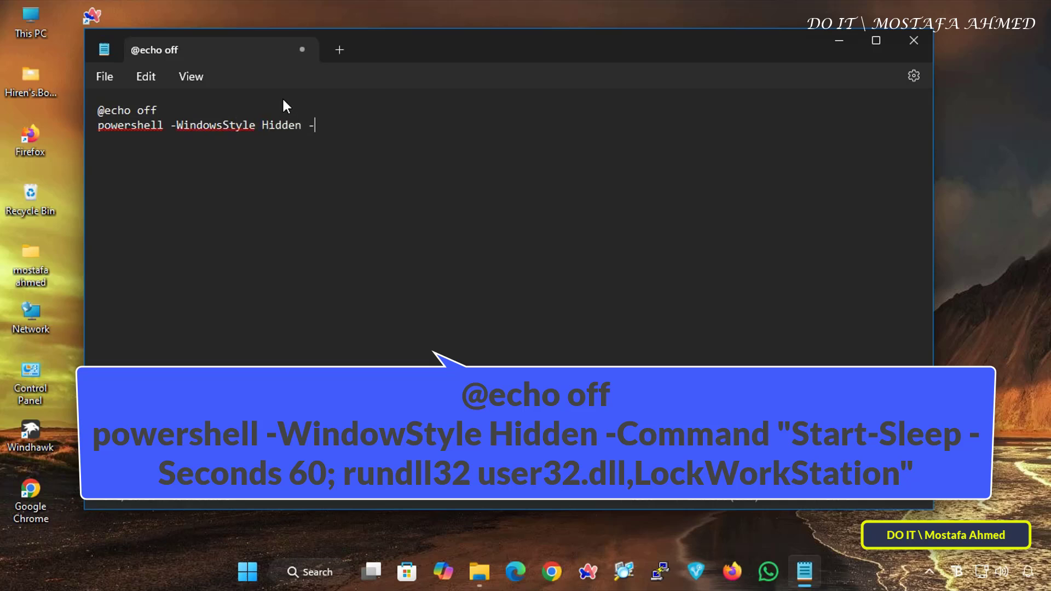
pyautogui.write('Command "Start-Sleep -Seconds 60; rundll32 user32.dll,L')
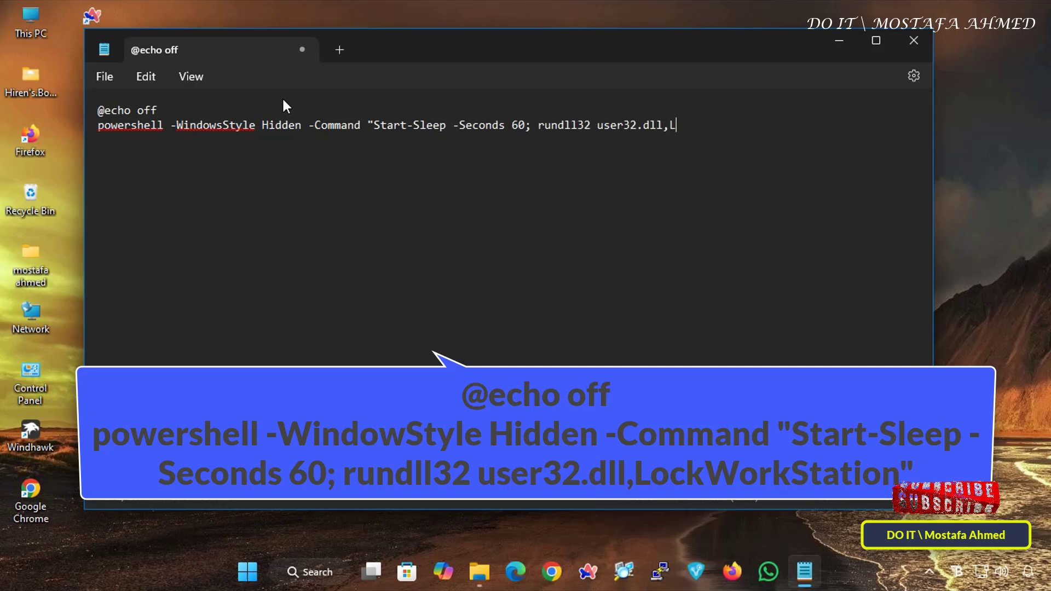
pyautogui.write('ockWorkStation"')
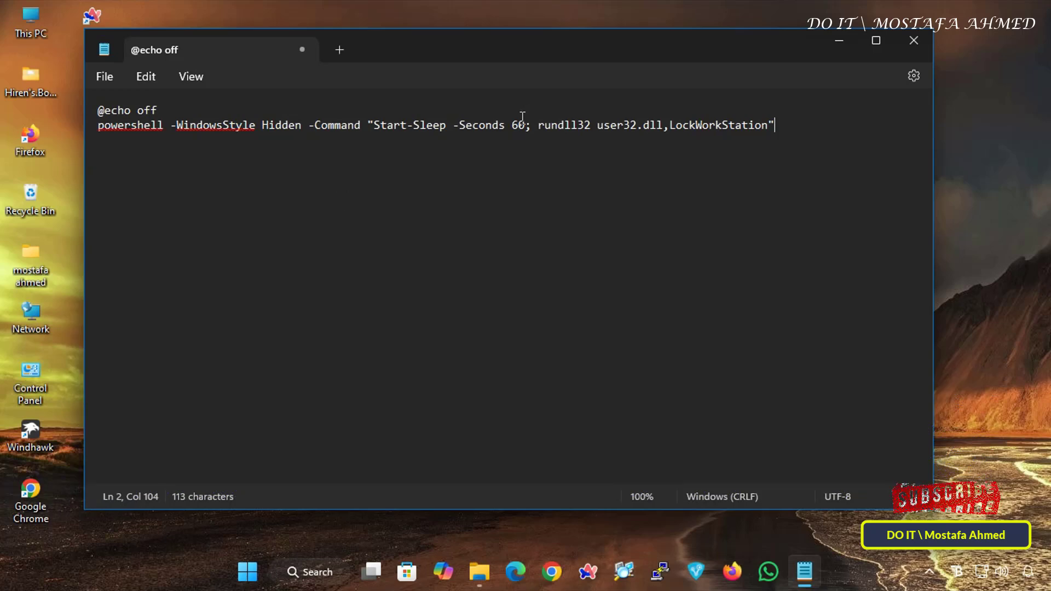
# Step: Change the Start-Sleep delay value to 60 seconds
pyautogui.doubleClick(519, 125)
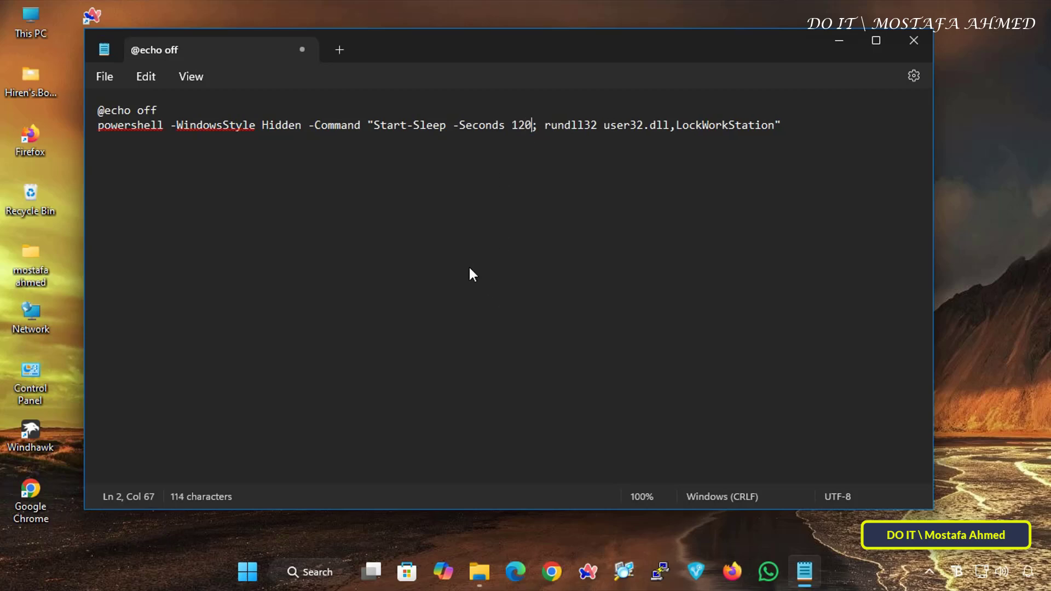
pyautogui.press('BackSpace')
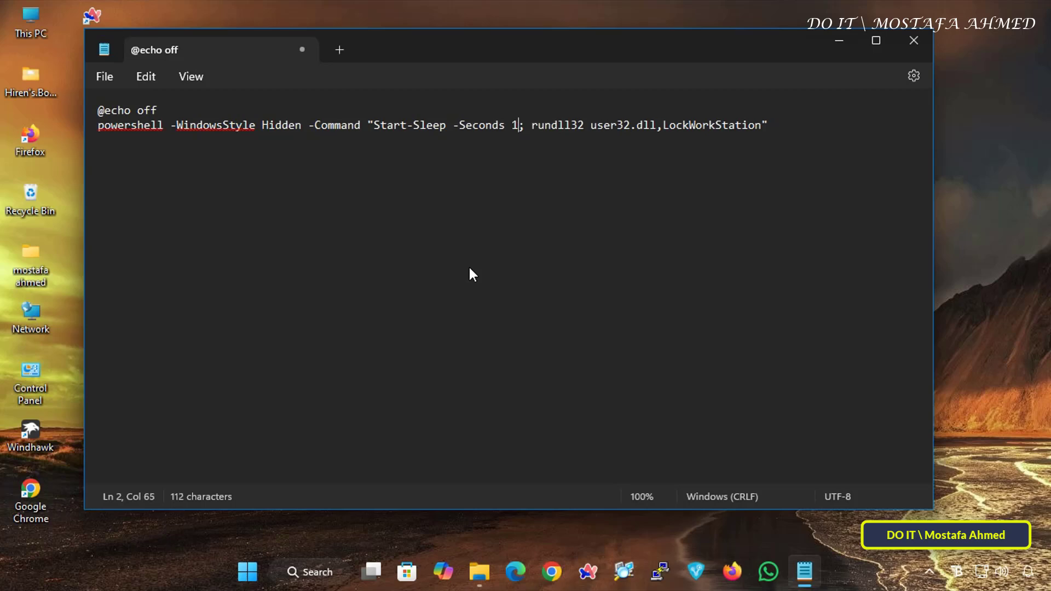
pyautogui.write('80')
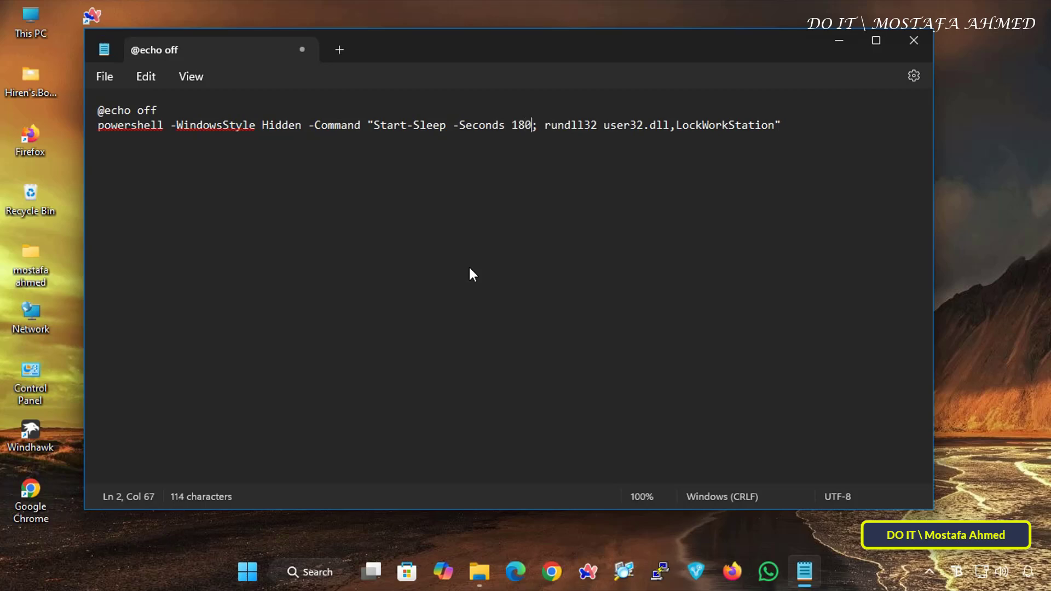
pyautogui.press('Backspace')
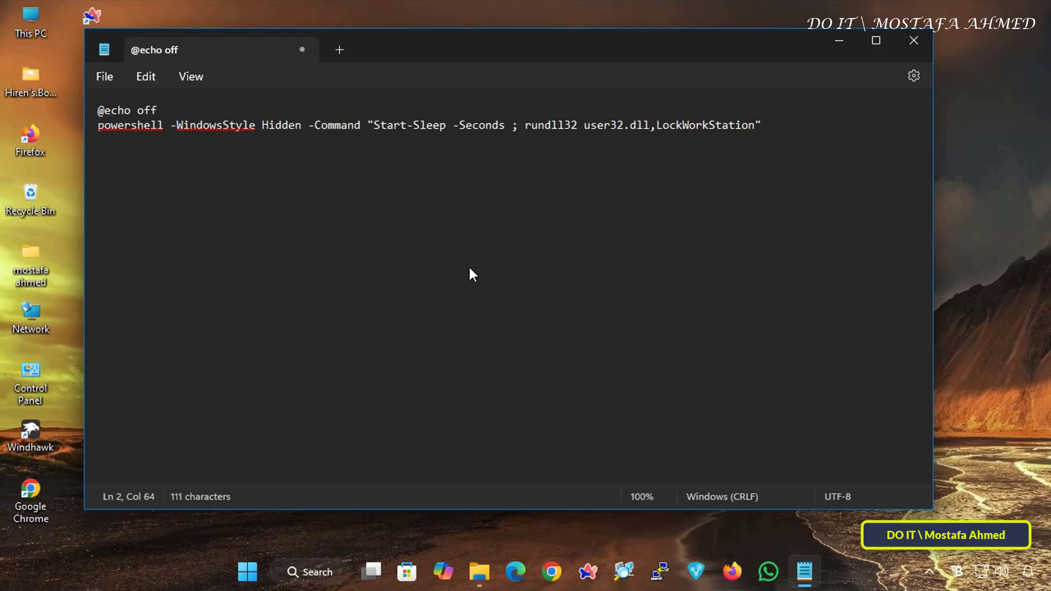
pyautogui.write('3600')
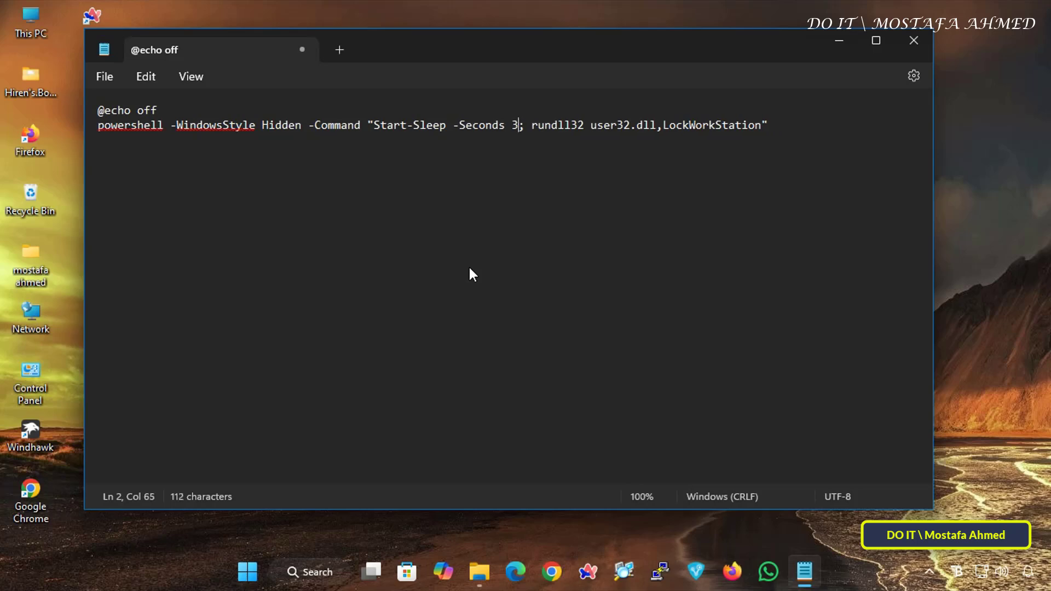
pyautogui.write('0')
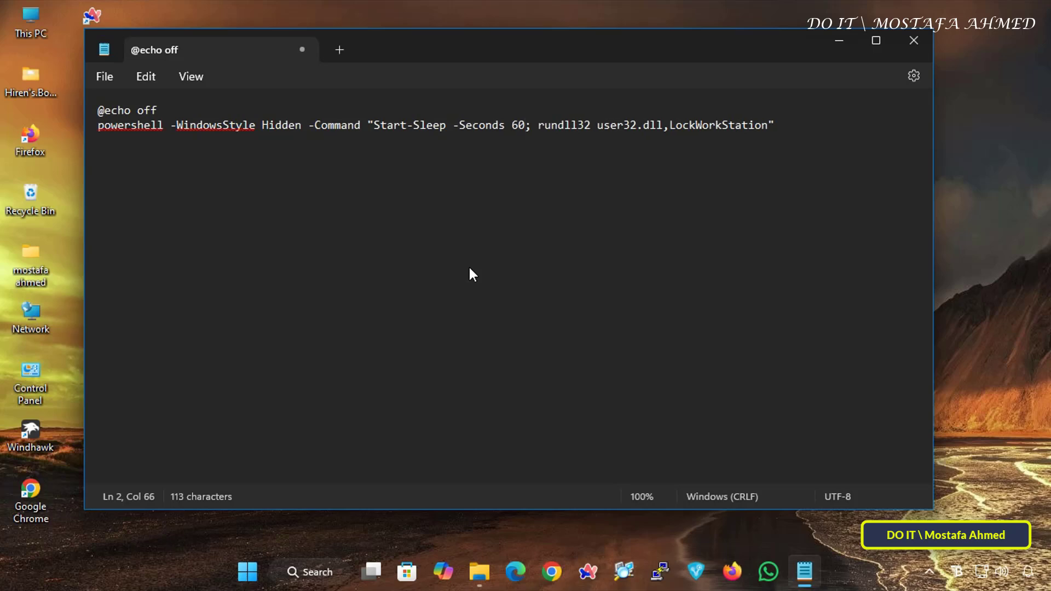
pyautogui.click(104, 75)
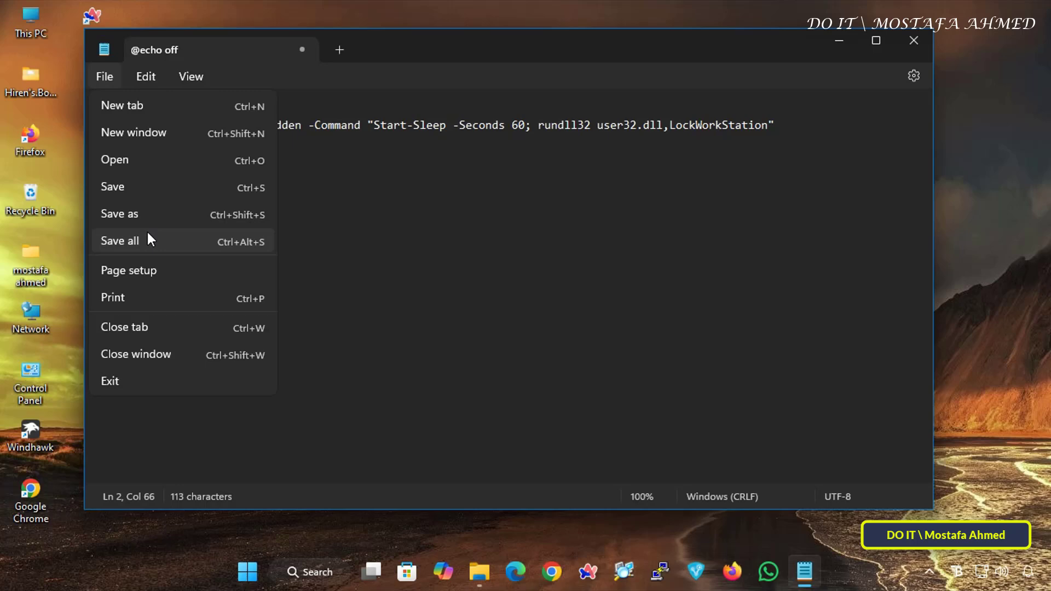
# Step: Save the script to the Desktop as 'Lock Time Screen.bat' and close Notepad
pyautogui.click(119, 213)
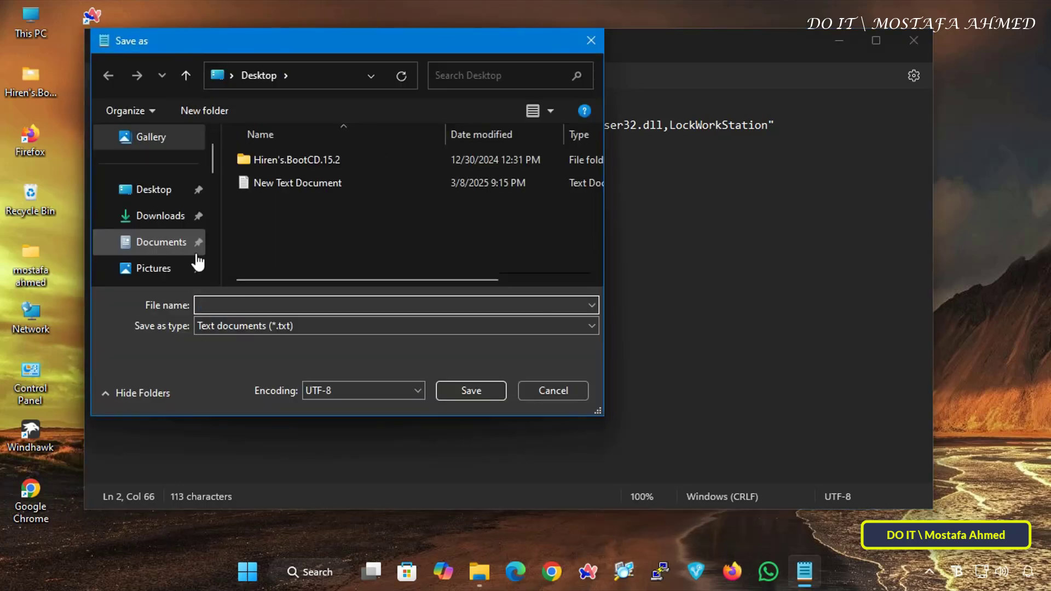
pyautogui.write('Lock Time Screen.bat')
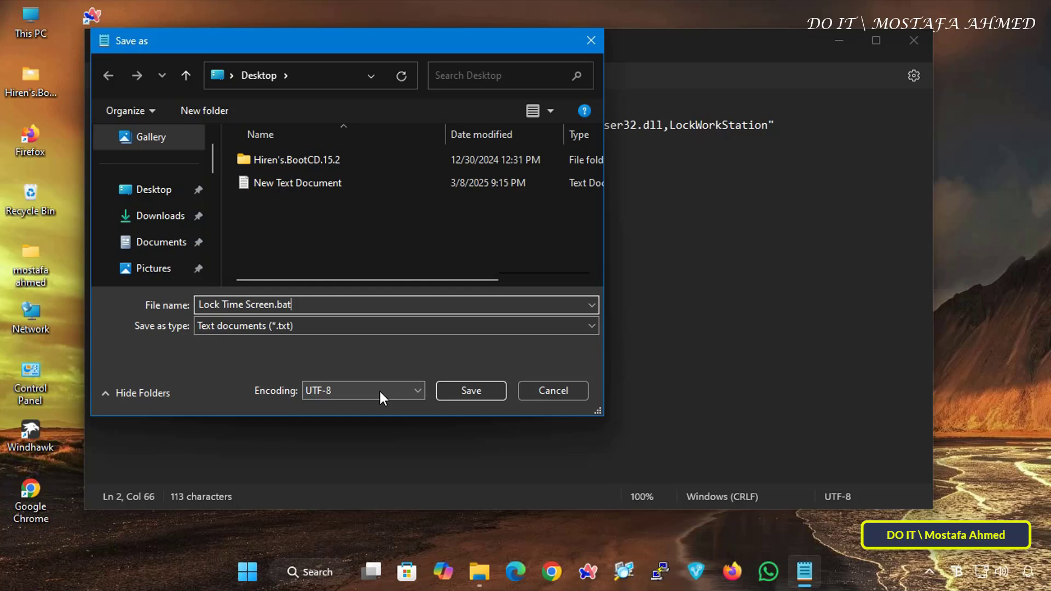
pyautogui.click(470, 390)
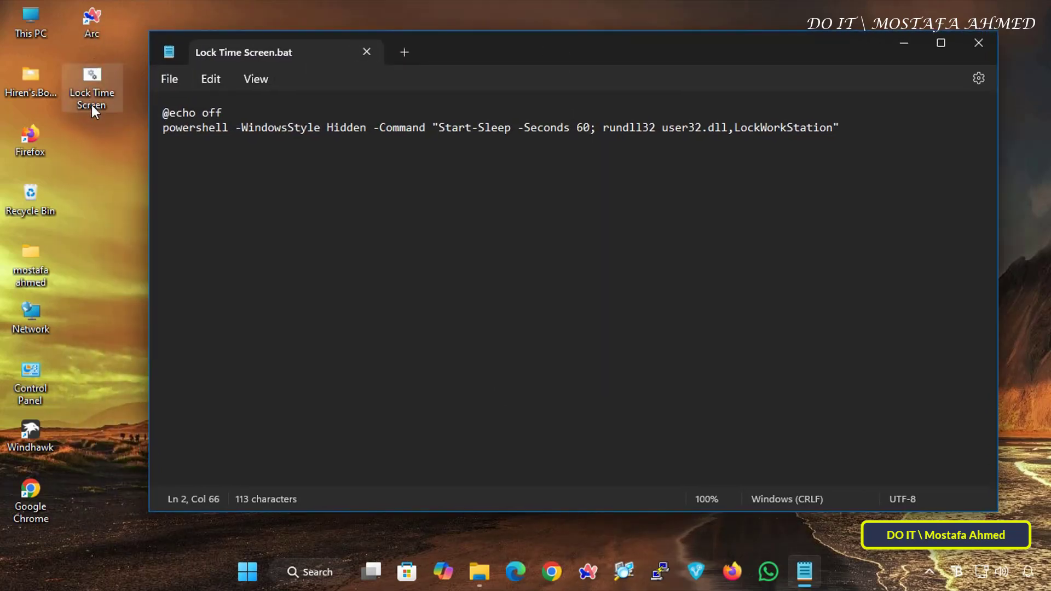
pyautogui.click(978, 43)
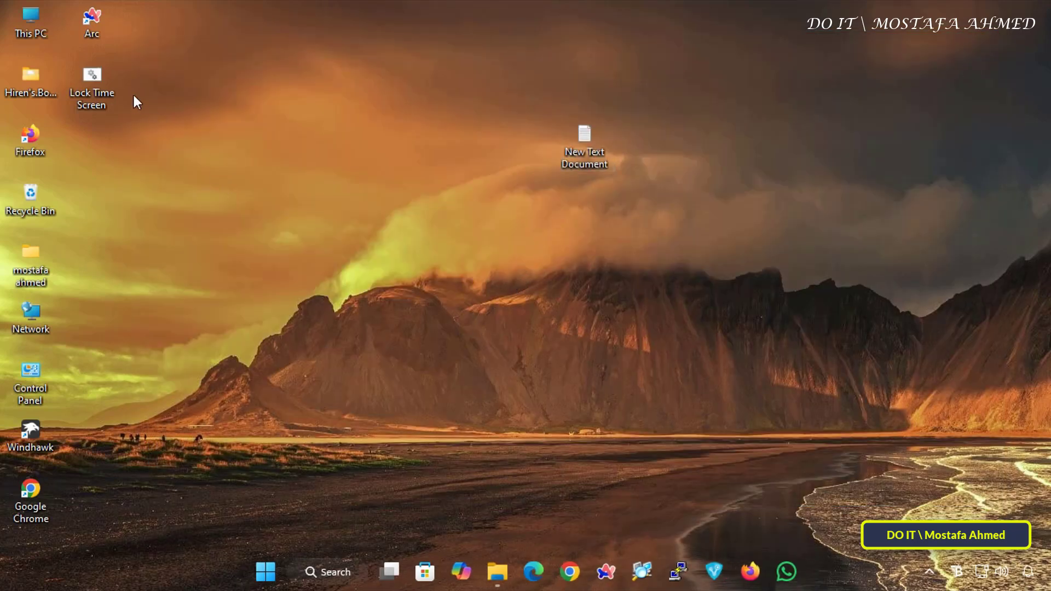
# Step: Run Lock Time Screen.bat, let it lock Windows, then sign back in with the PIN
pyautogui.click(92, 84)
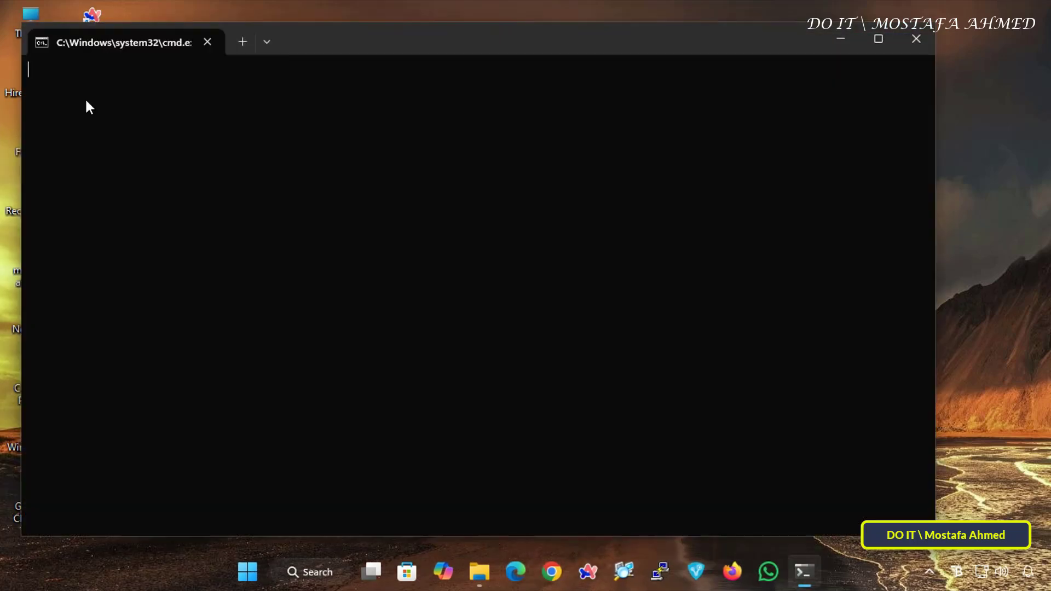
pyautogui.click(916, 38)
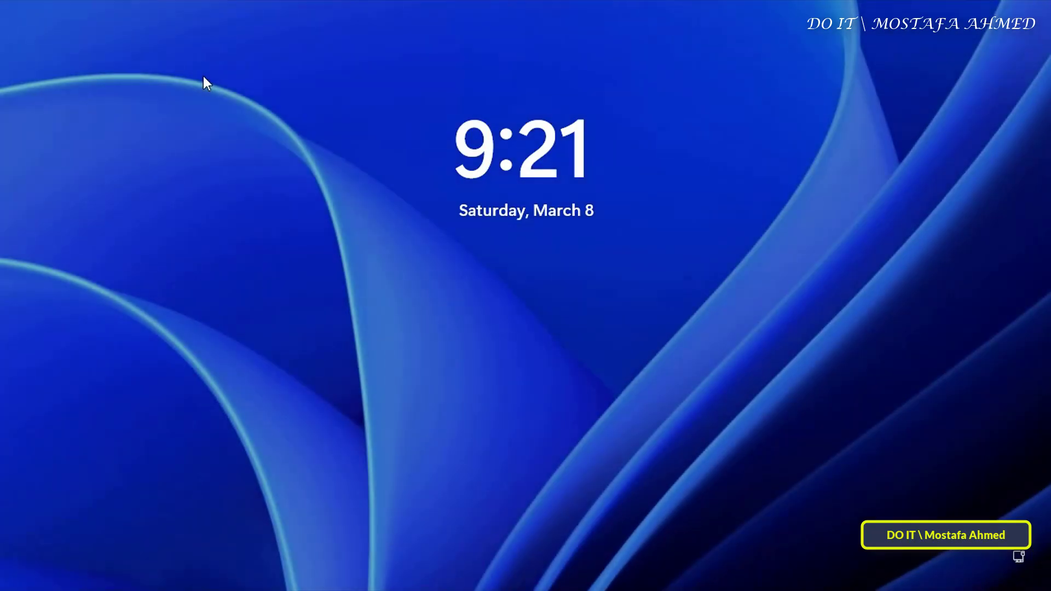
pyautogui.moveTo(651, 301)
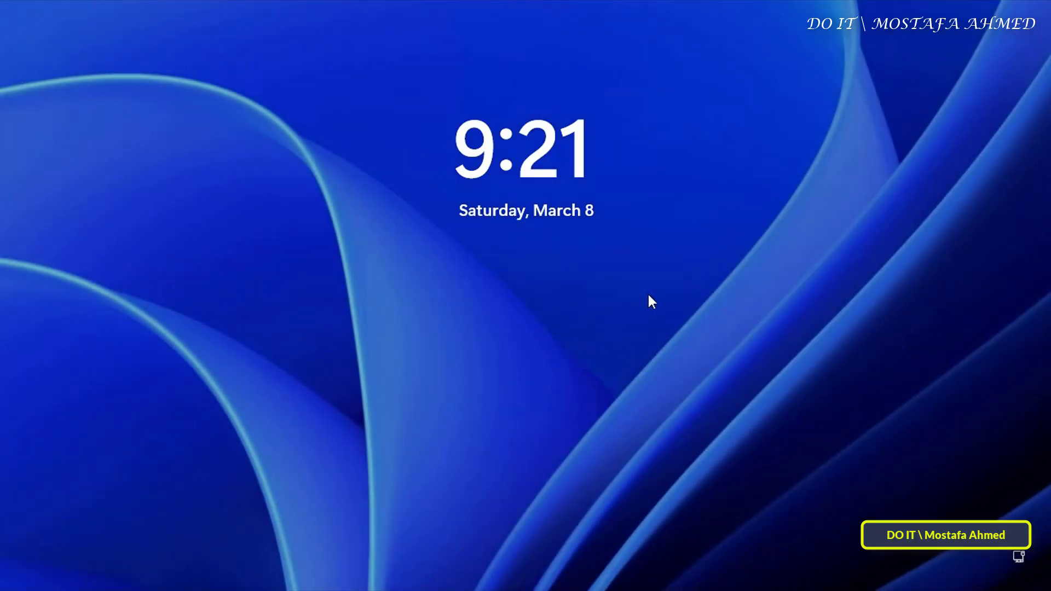
pyautogui.click(654, 301)
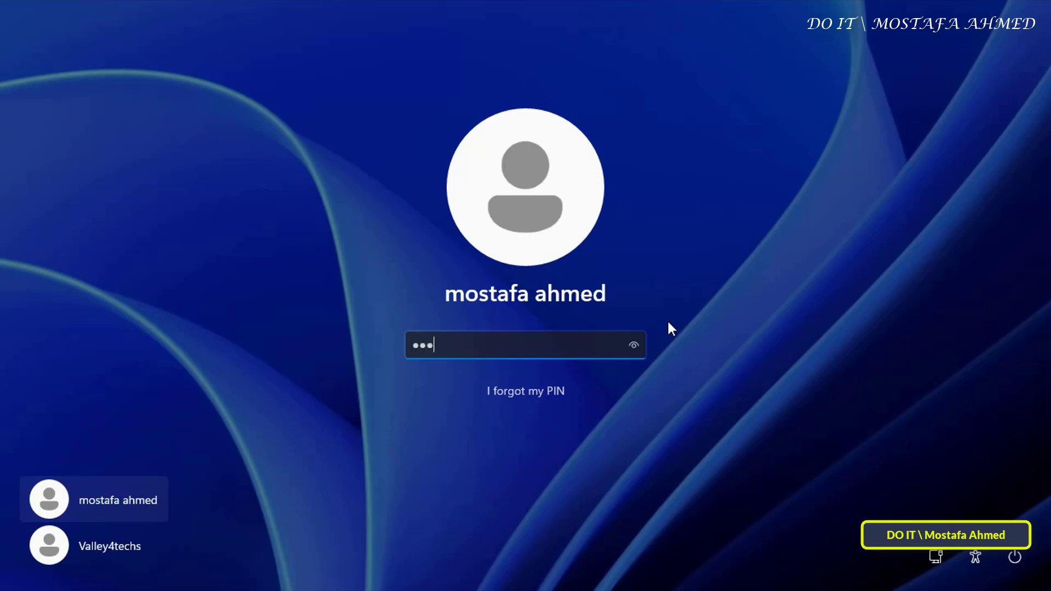
pyautogui.press('Enter')
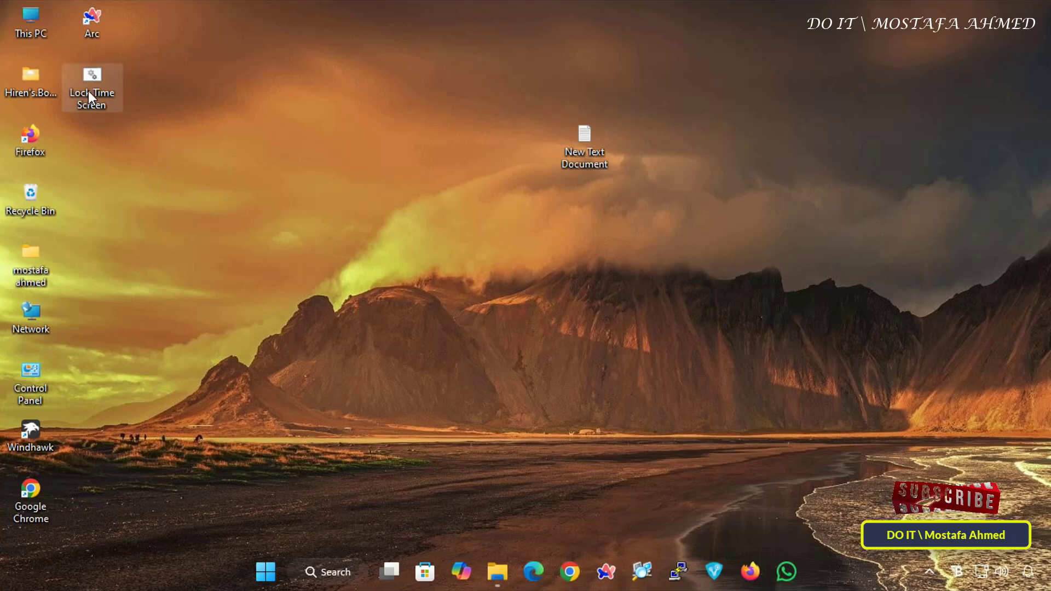
pyautogui.rightClick(92, 86)
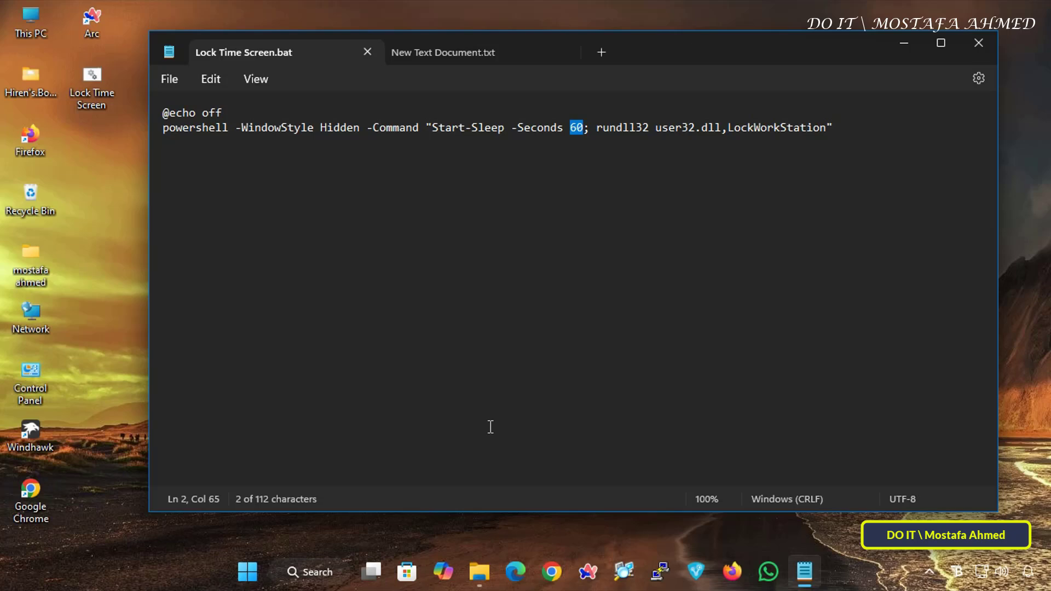
pyautogui.moveTo(952, 116)
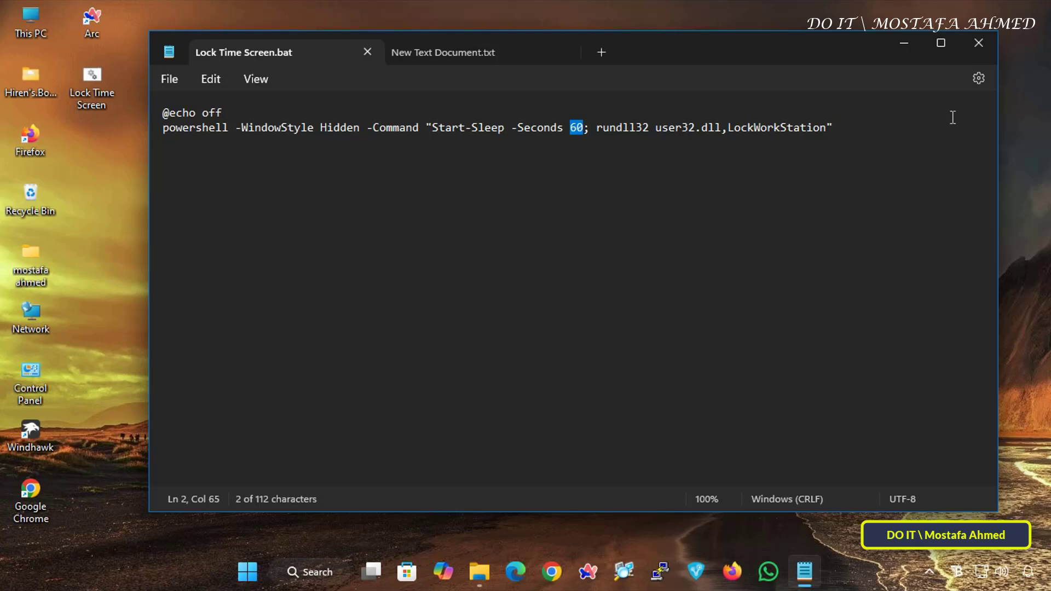
pyautogui.moveTo(978, 43)
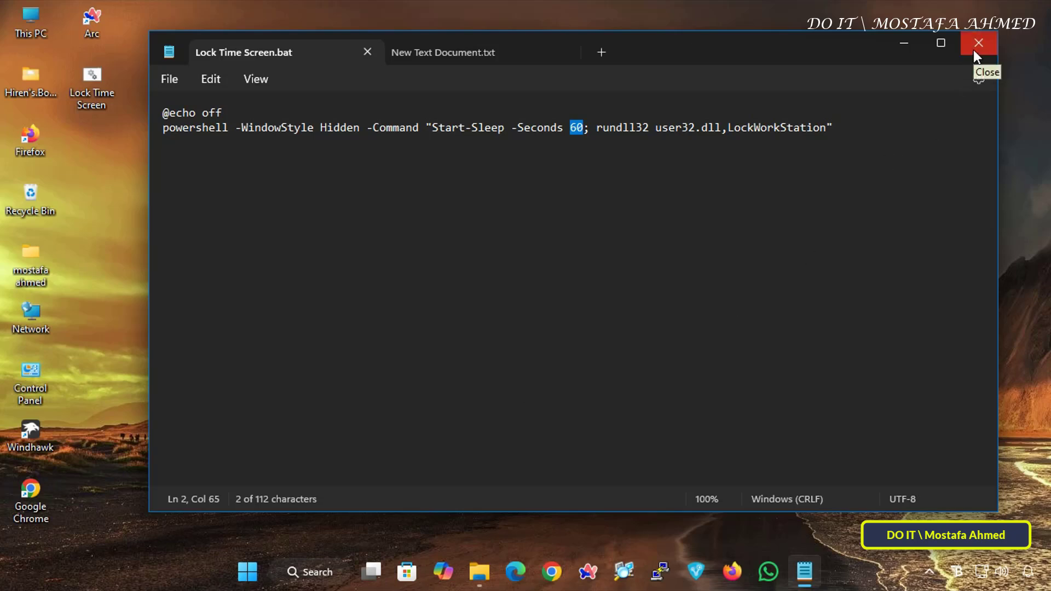
pyautogui.click(978, 43)
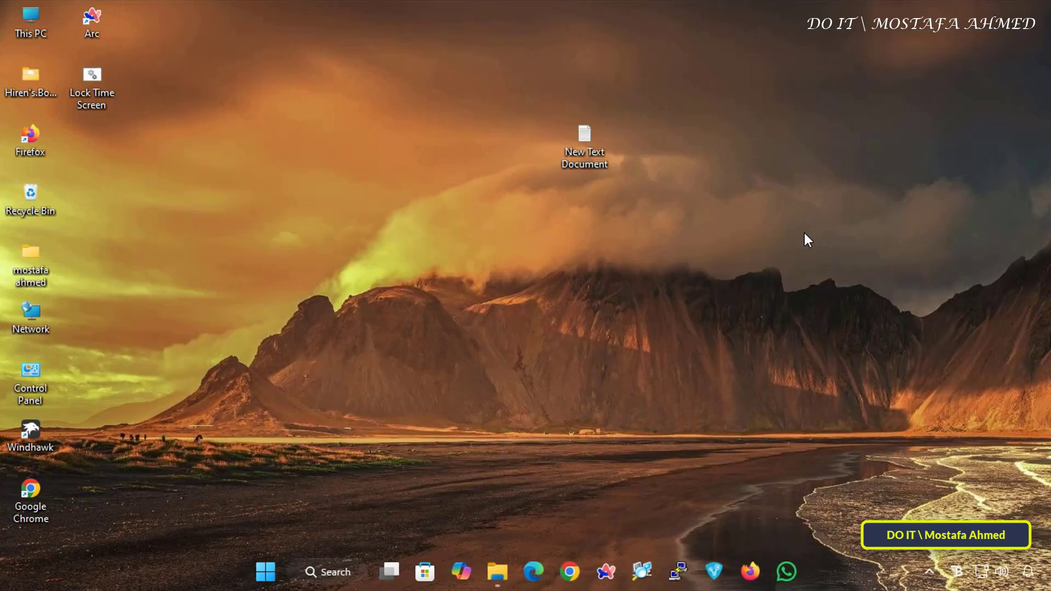
pyautogui.moveTo(674, 178)
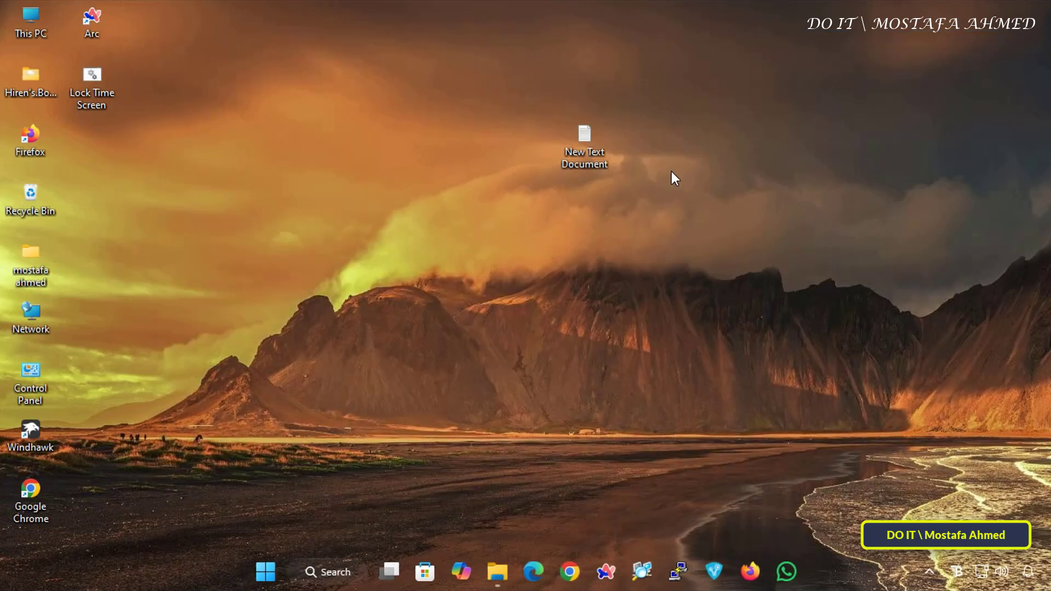